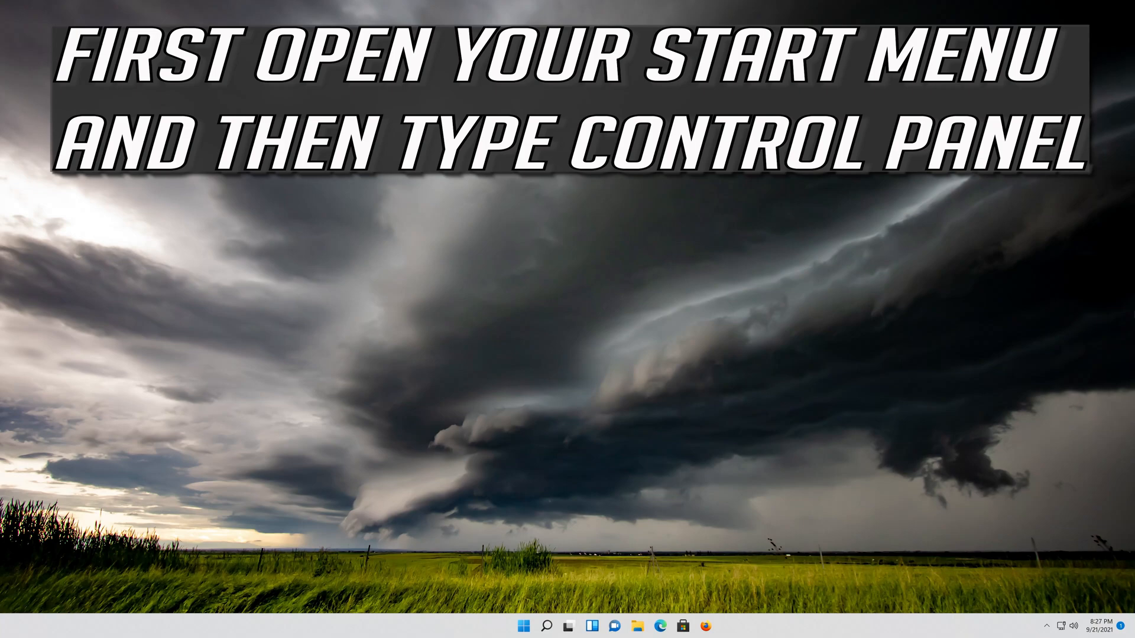
Launch Control Panel from Start search and navigate via Hardware and Sound to Power Options.
click(524, 626)
text(control panel)
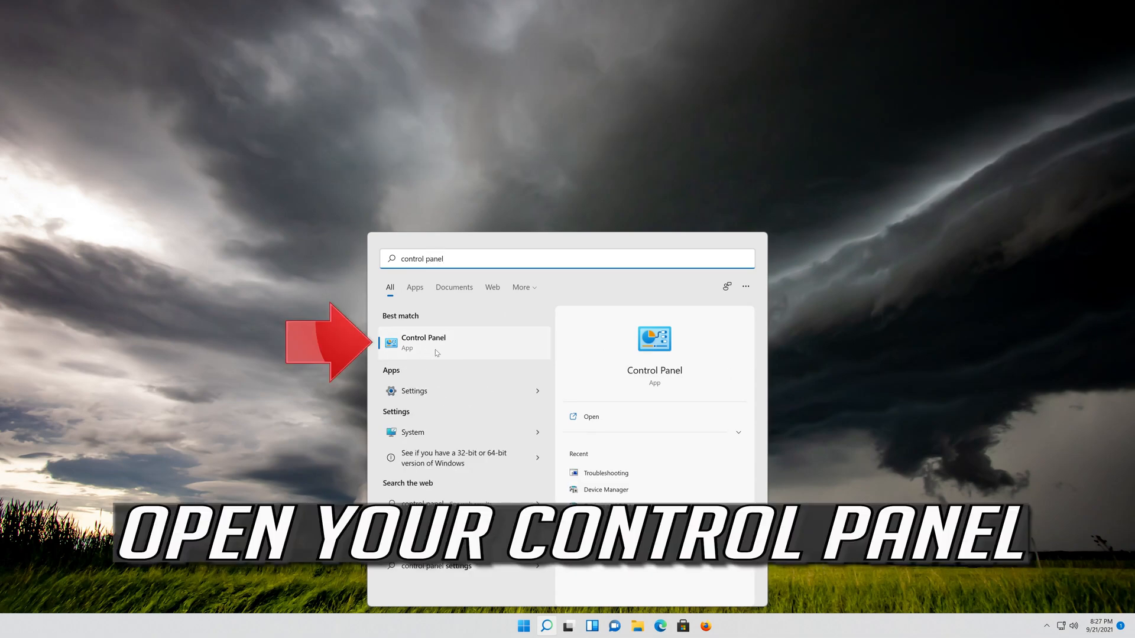
mouse_move(476, 354)
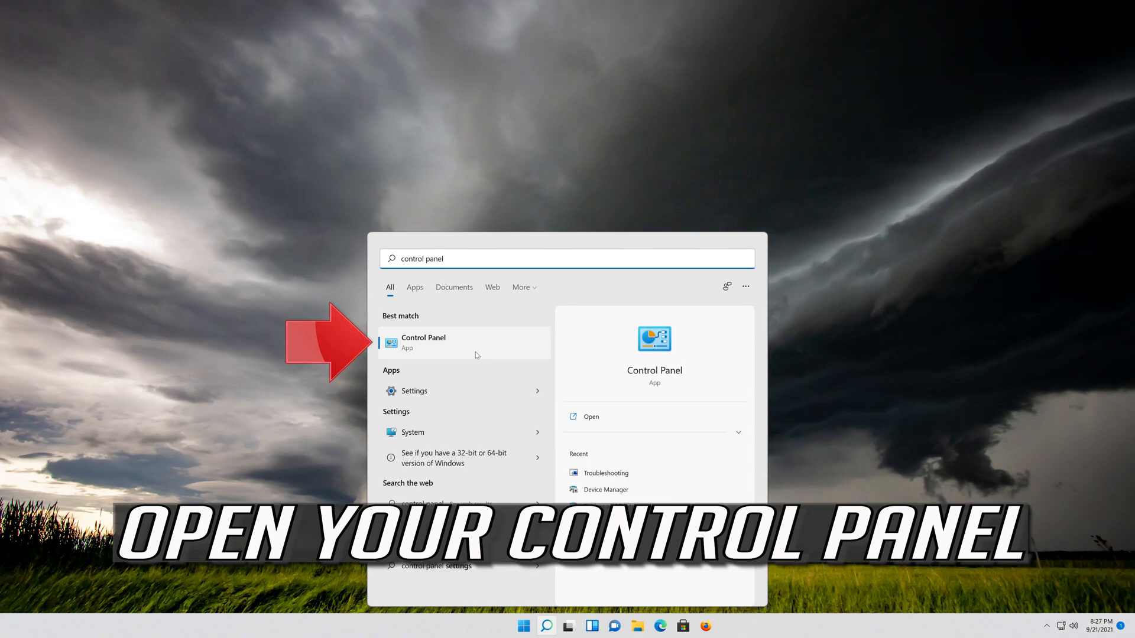
click(423, 341)
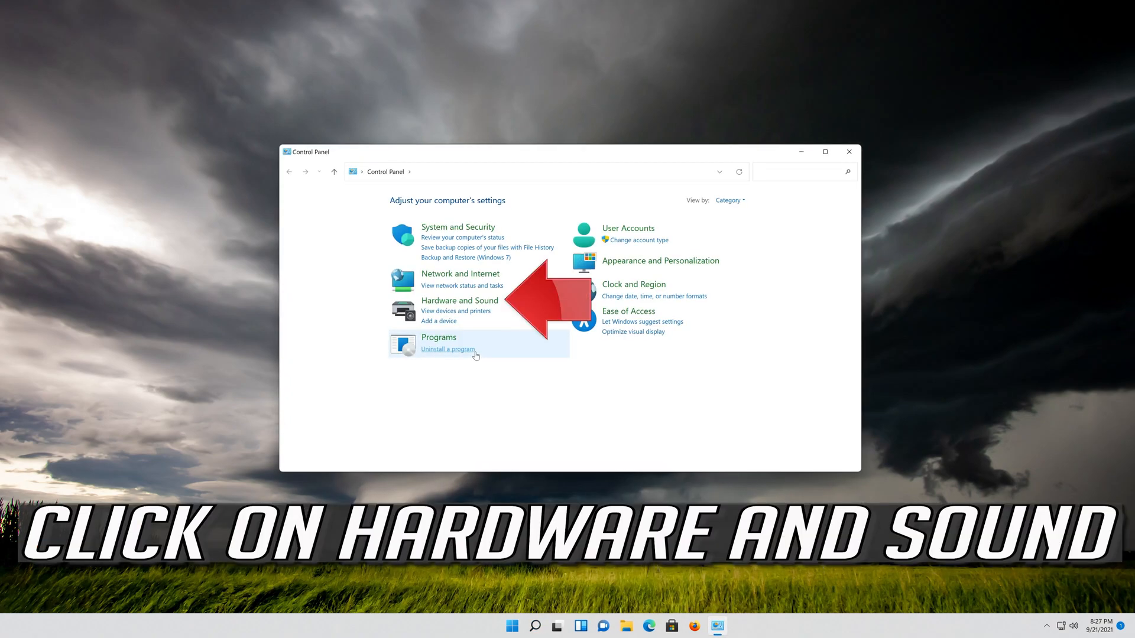
mouse_move(459, 300)
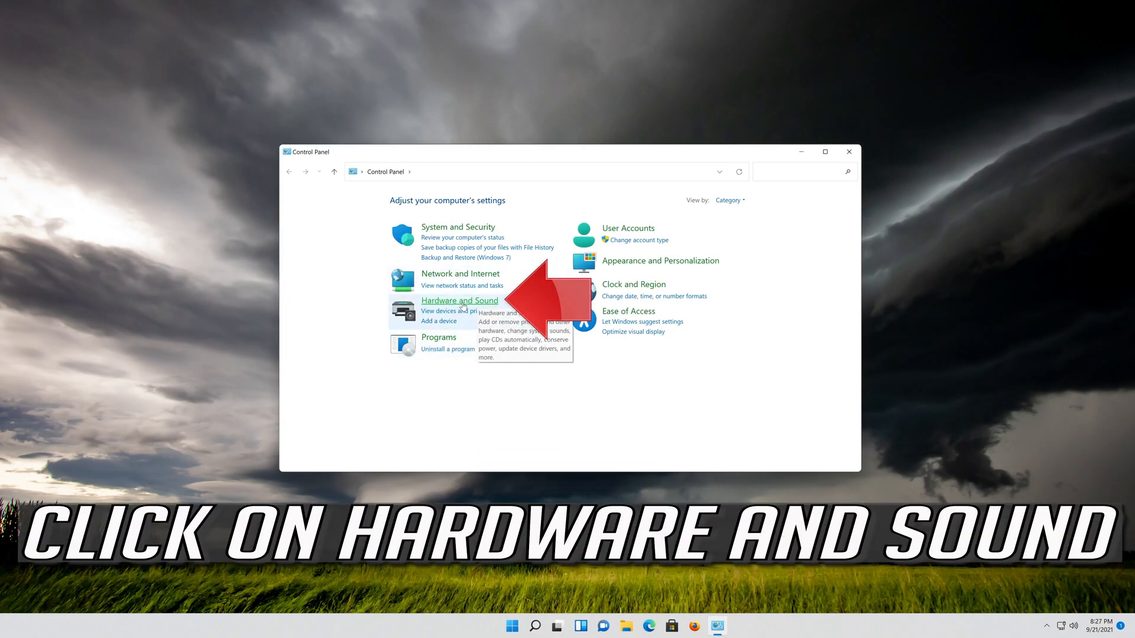
click(459, 301)
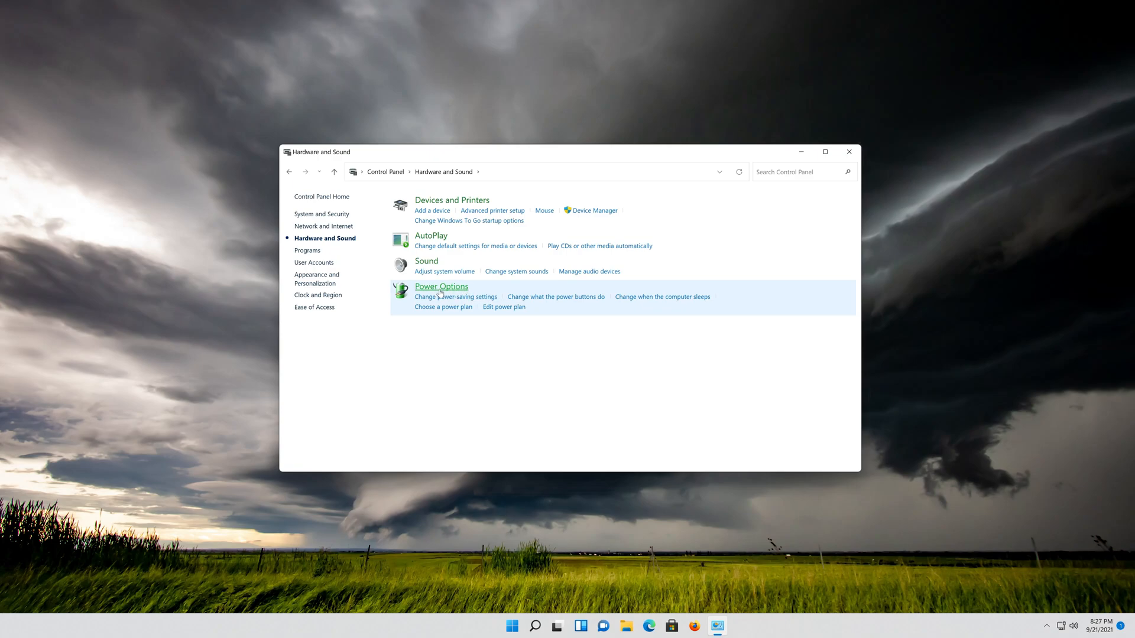
mouse_move(441, 286)
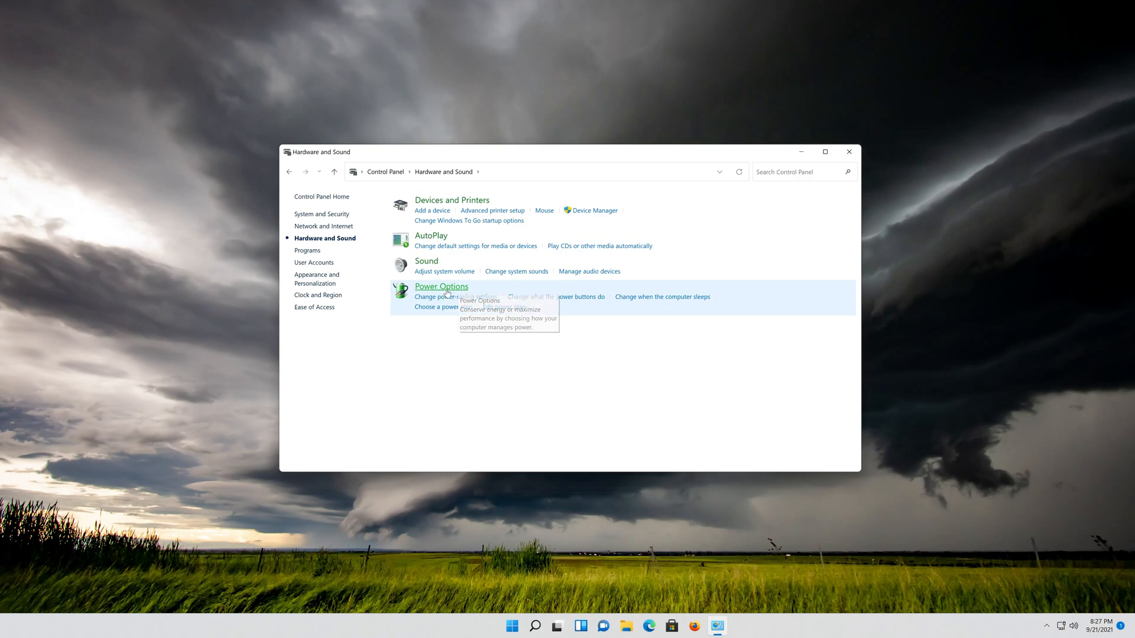
click(440, 286)
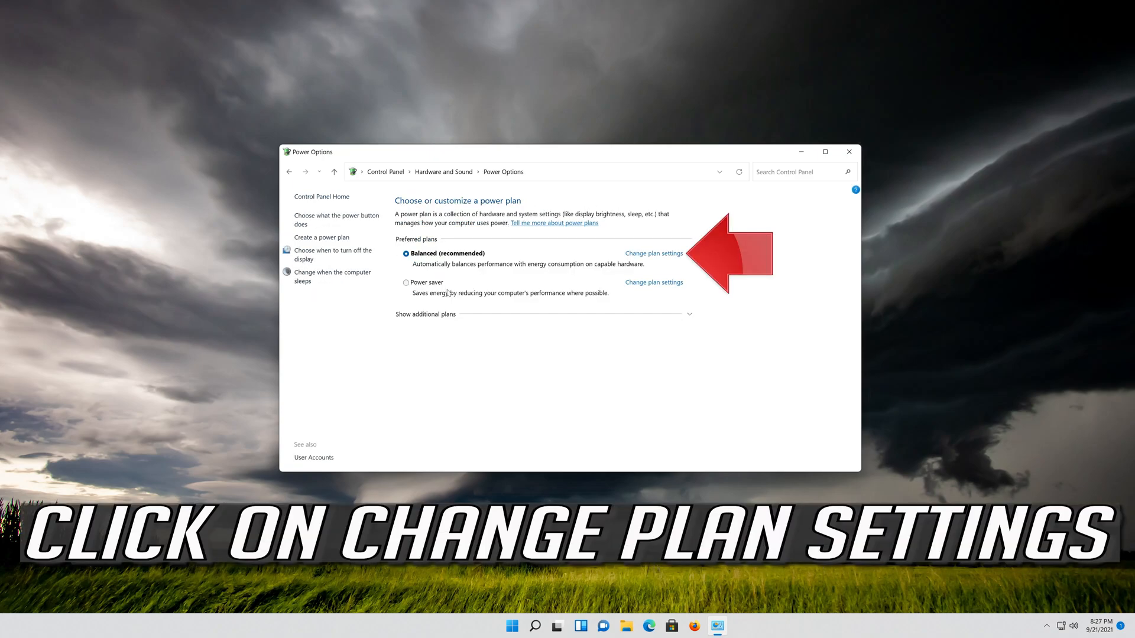
mouse_move(662, 256)
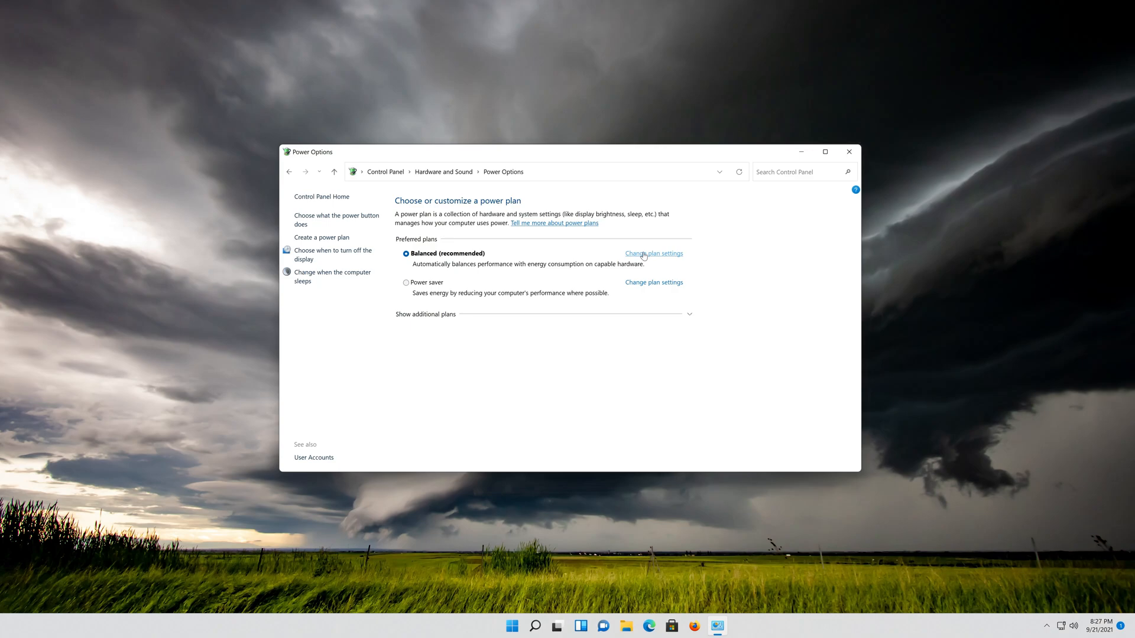
Reach the Balanced plan's advanced settings and expand PCI Express > Link State Power Management.
click(652, 253)
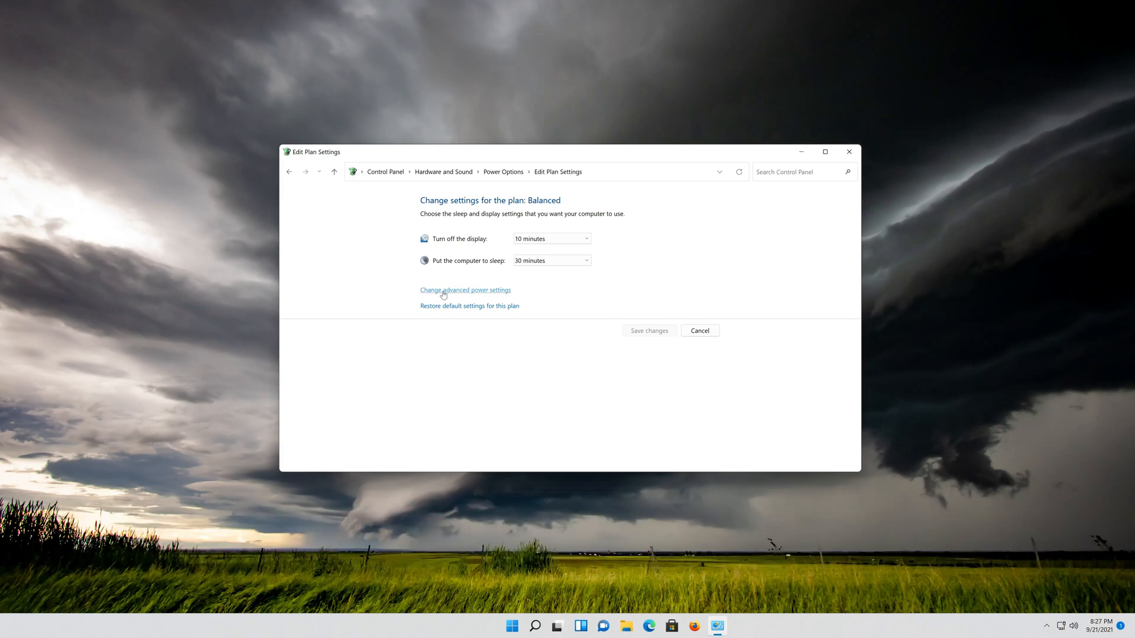
click(464, 290)
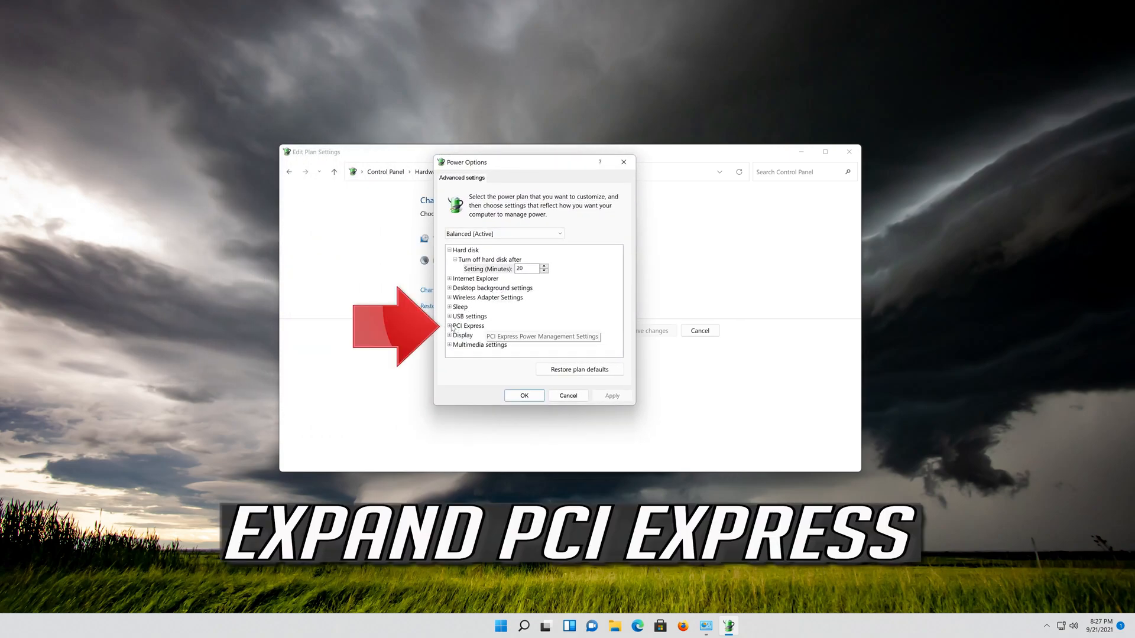
click(450, 326)
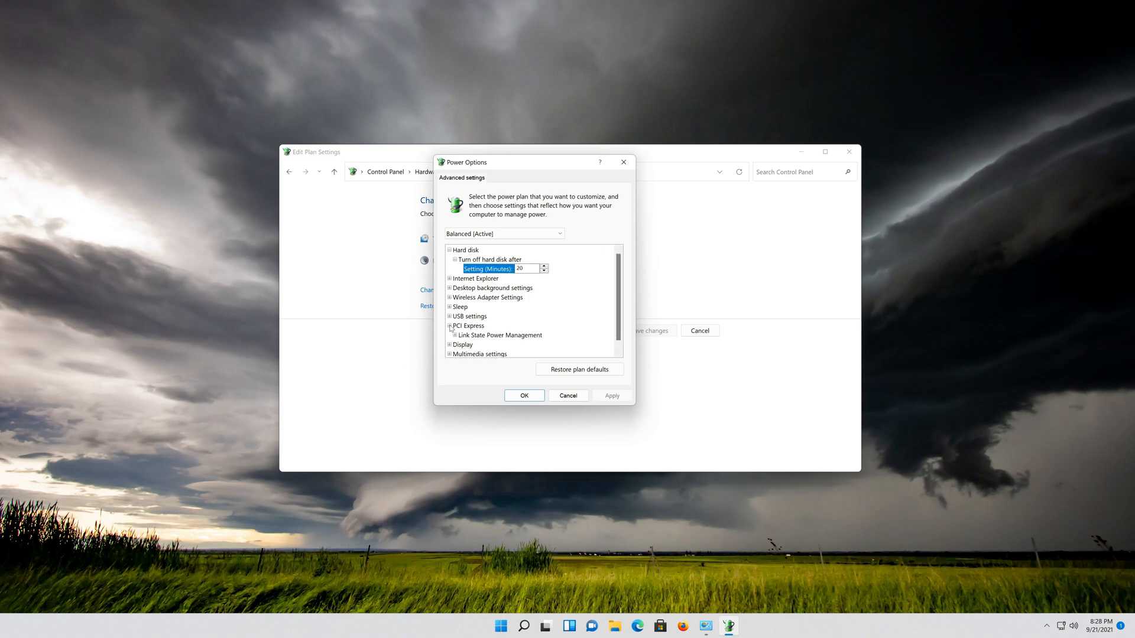
click(500, 335)
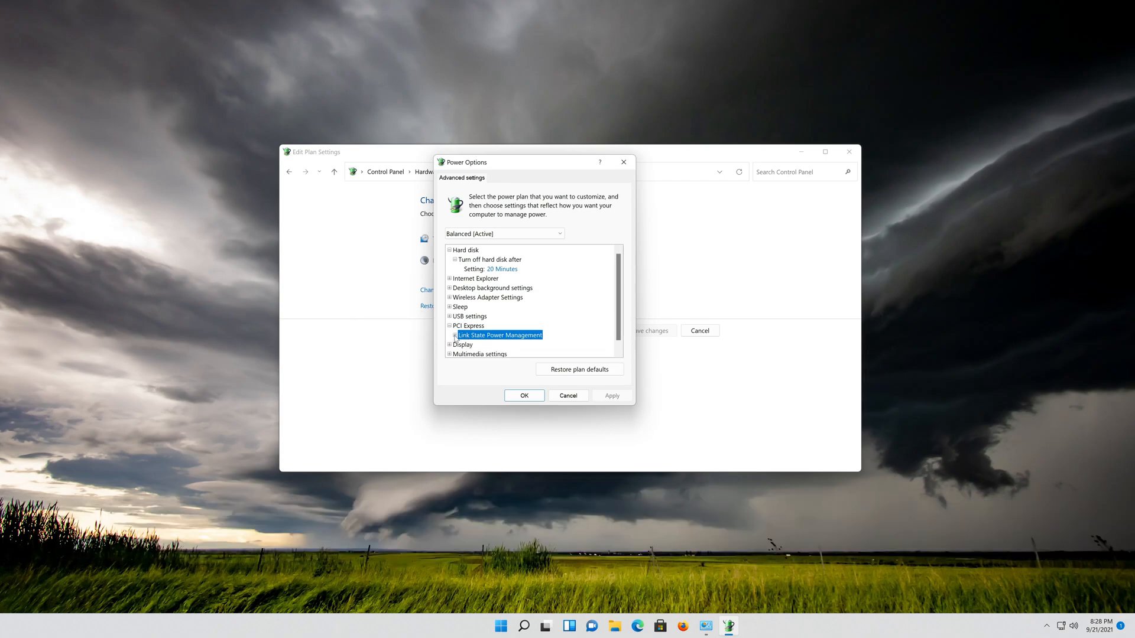
click(449, 335)
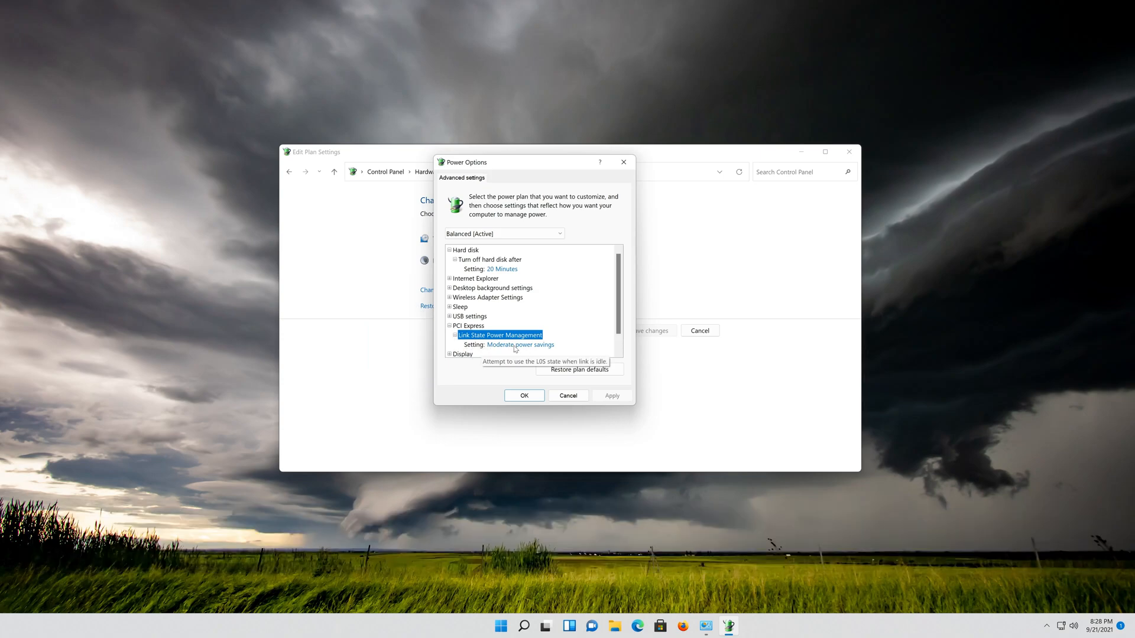
click(520, 344)
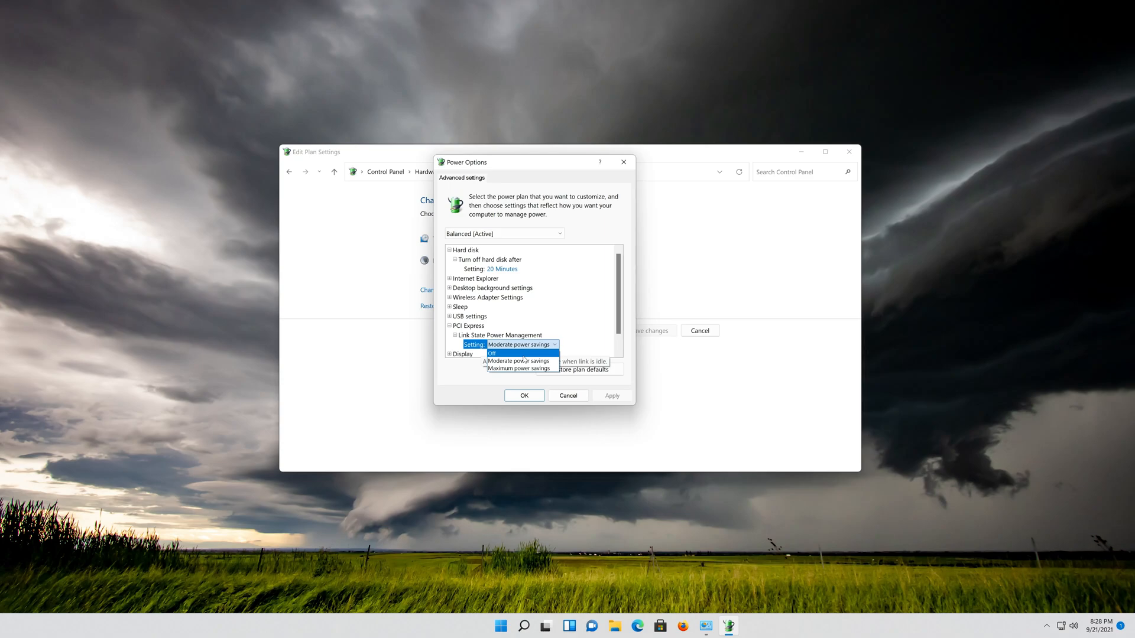
Set Link State Power Management to Off, apply and confirm it, then close Control Panel.
click(492, 354)
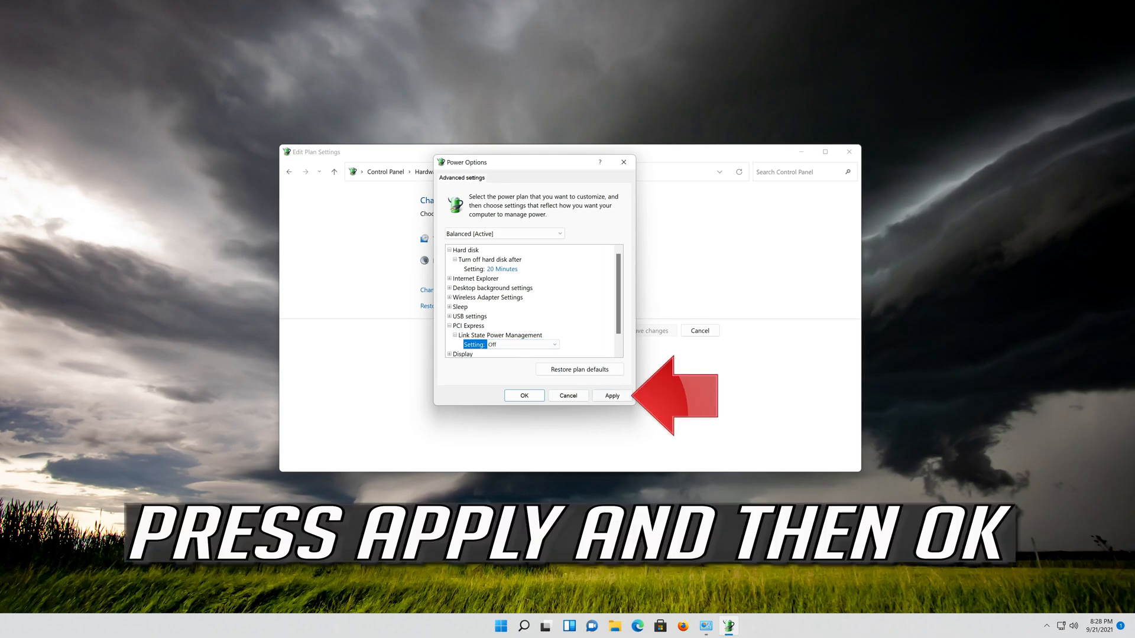
click(611, 396)
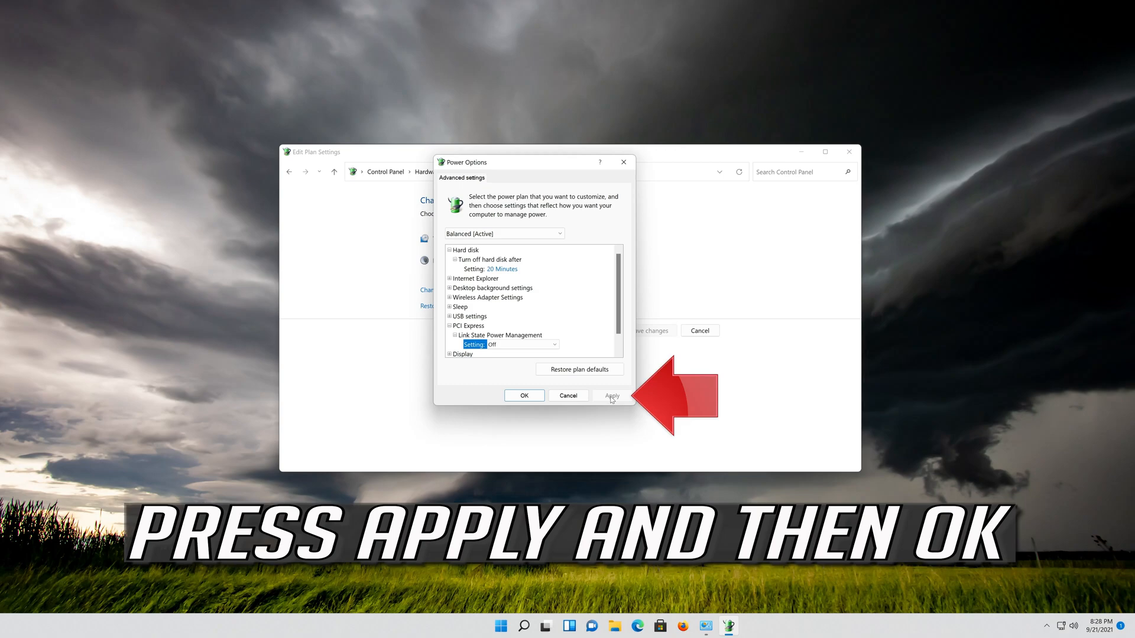
click(611, 395)
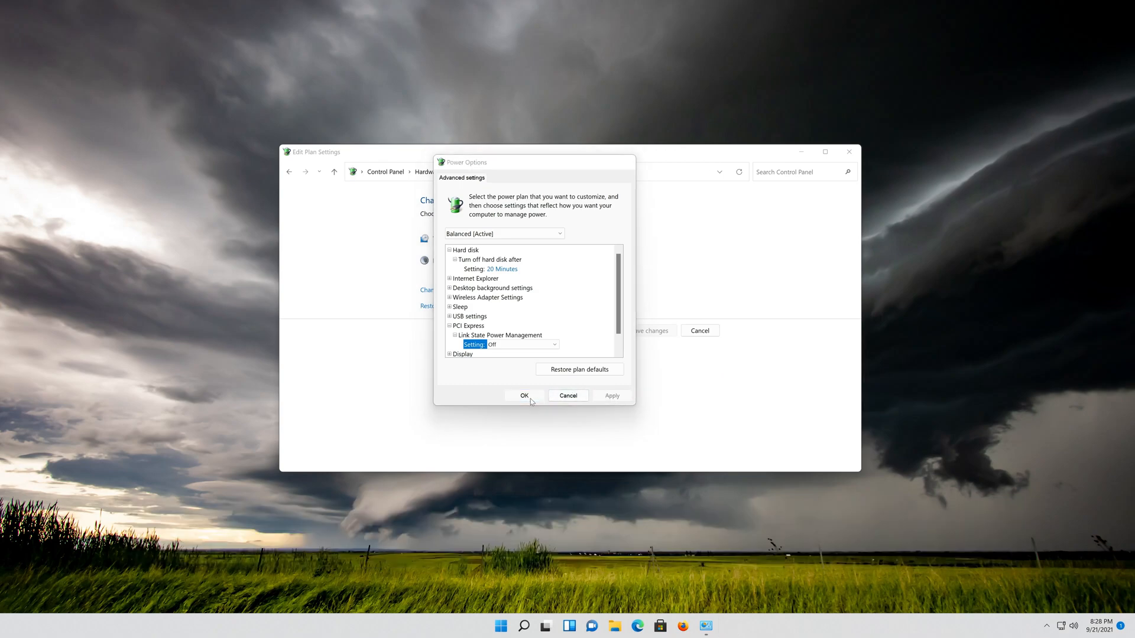
click(523, 395)
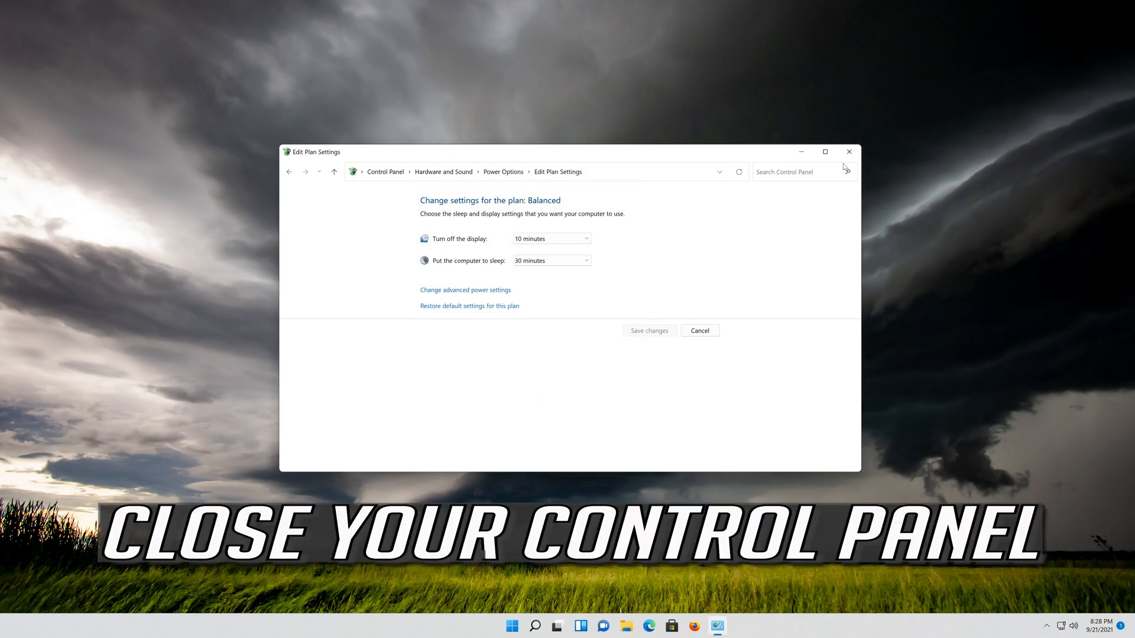
click(848, 152)
text(c)
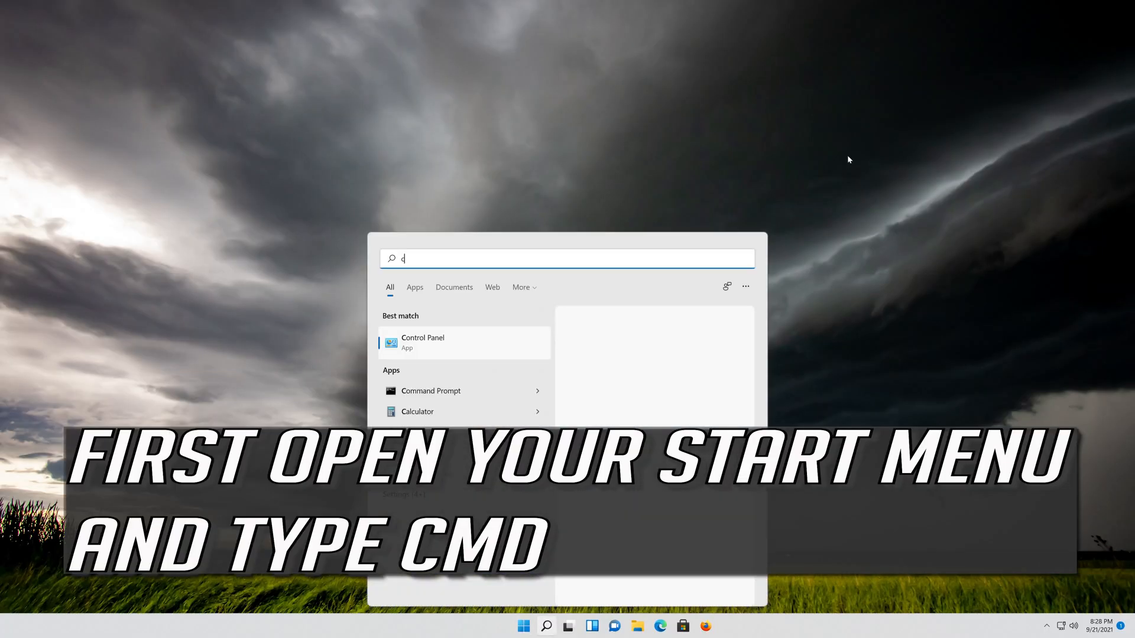
Launch Command Prompt as administrator from Start search and approve the elevation prompt.
text(md)
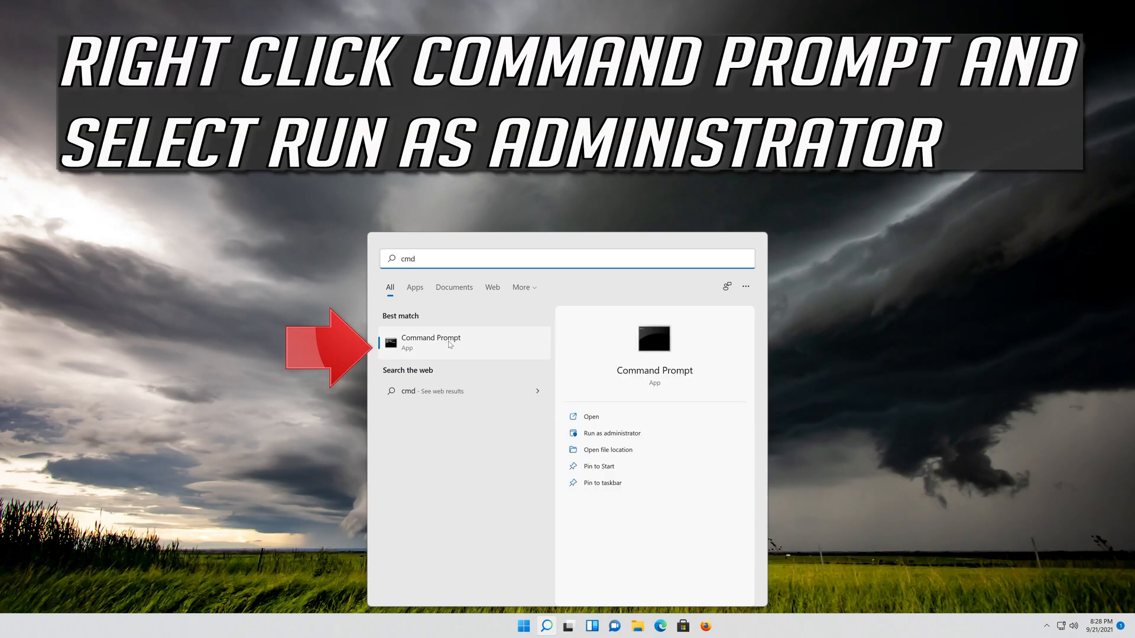
right_click(430, 343)
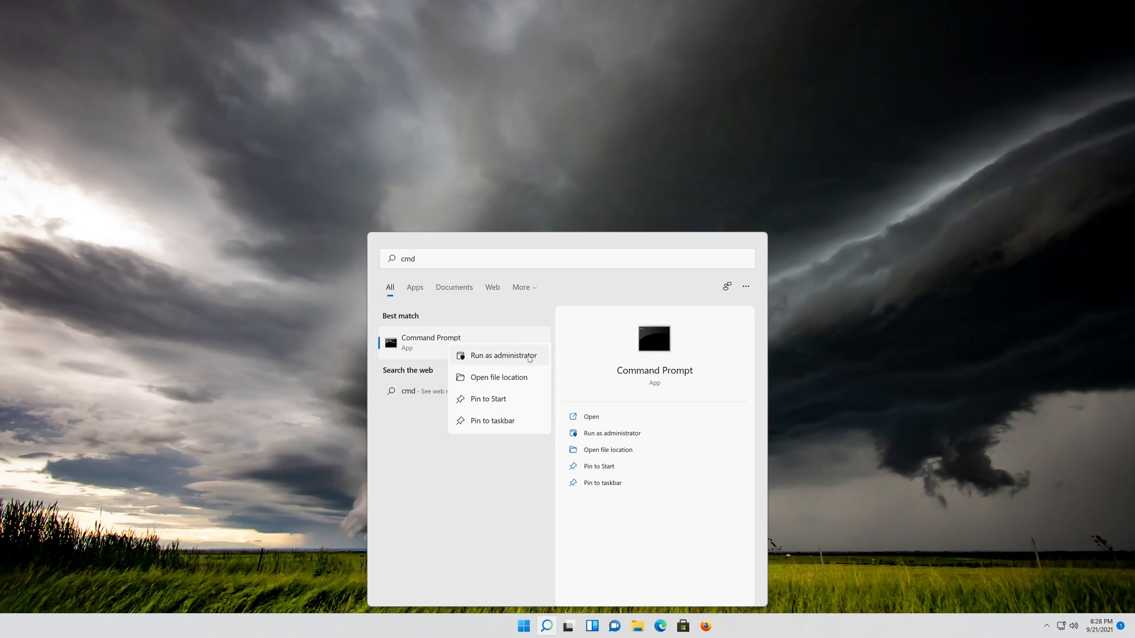
click(503, 356)
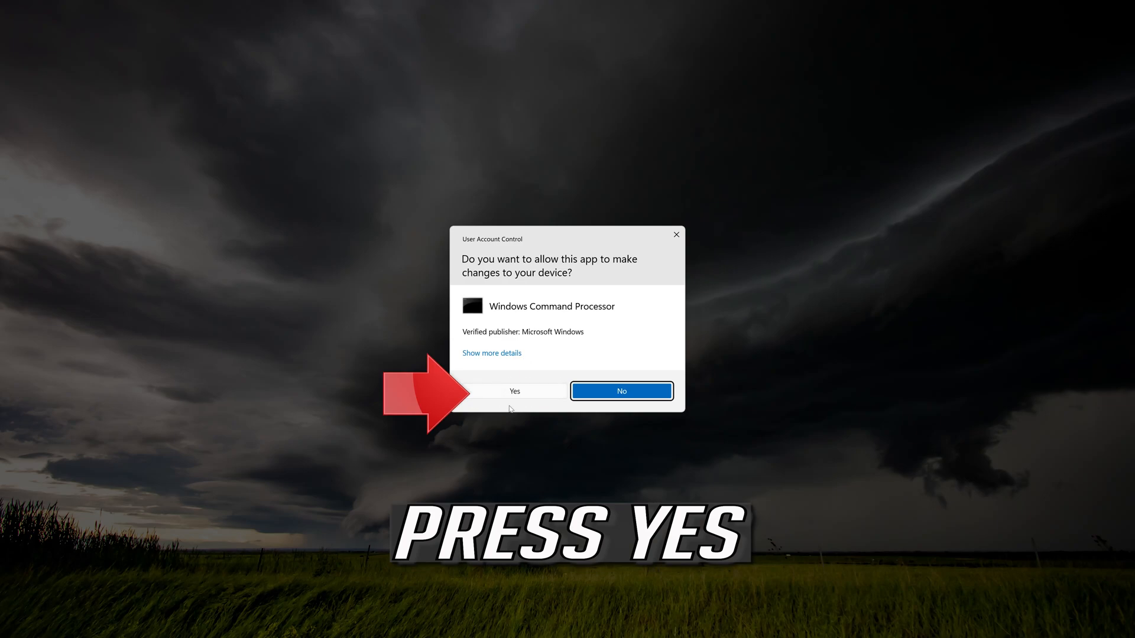
click(514, 391)
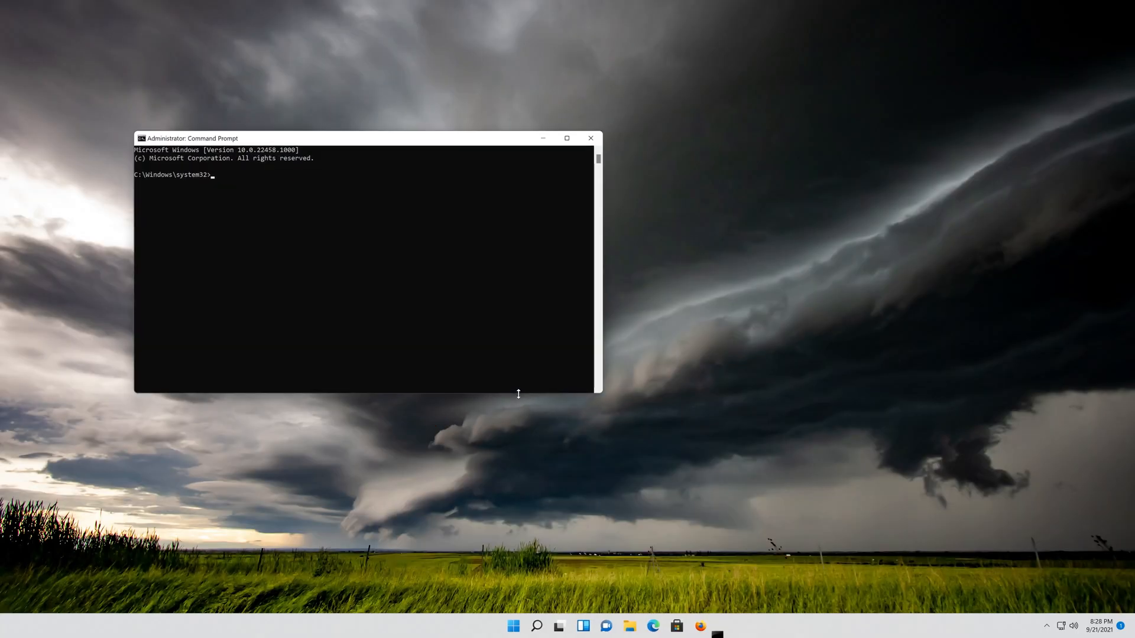
drag(362, 139, 617, 153)
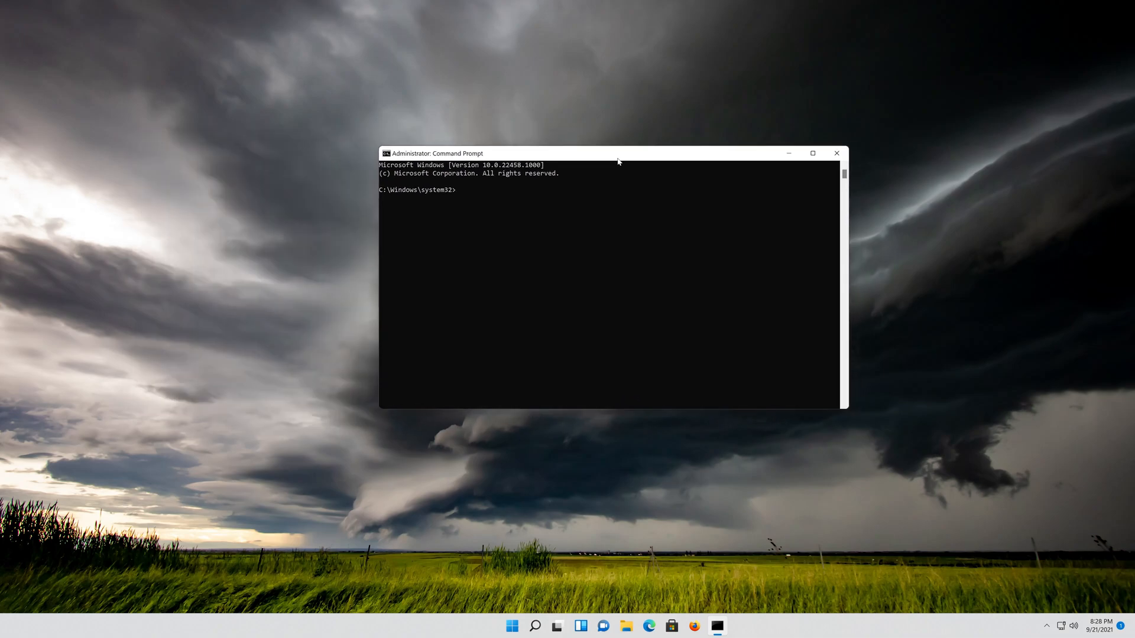
Run powercfg -h off to disable hibernation, then exit the command window.
text(po)
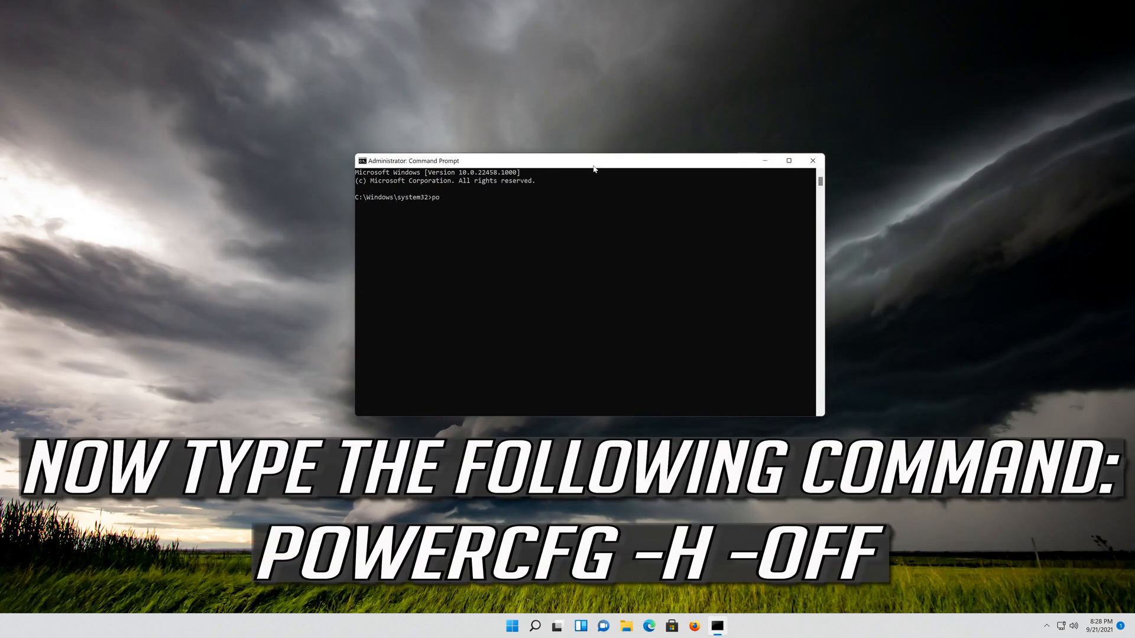
text(wer)
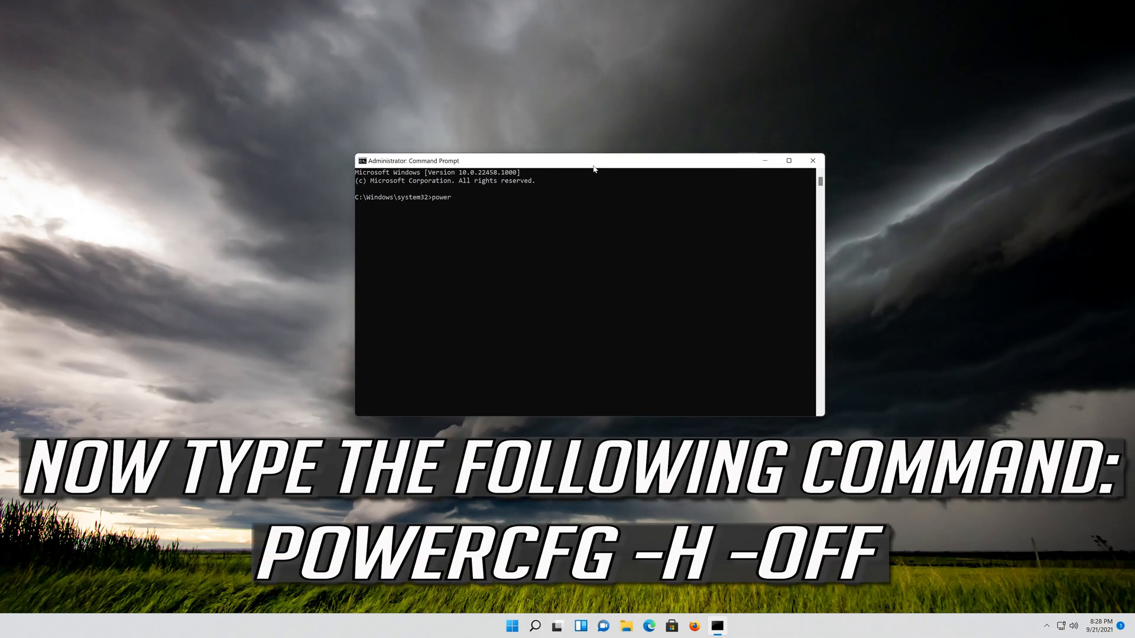
text(cf)
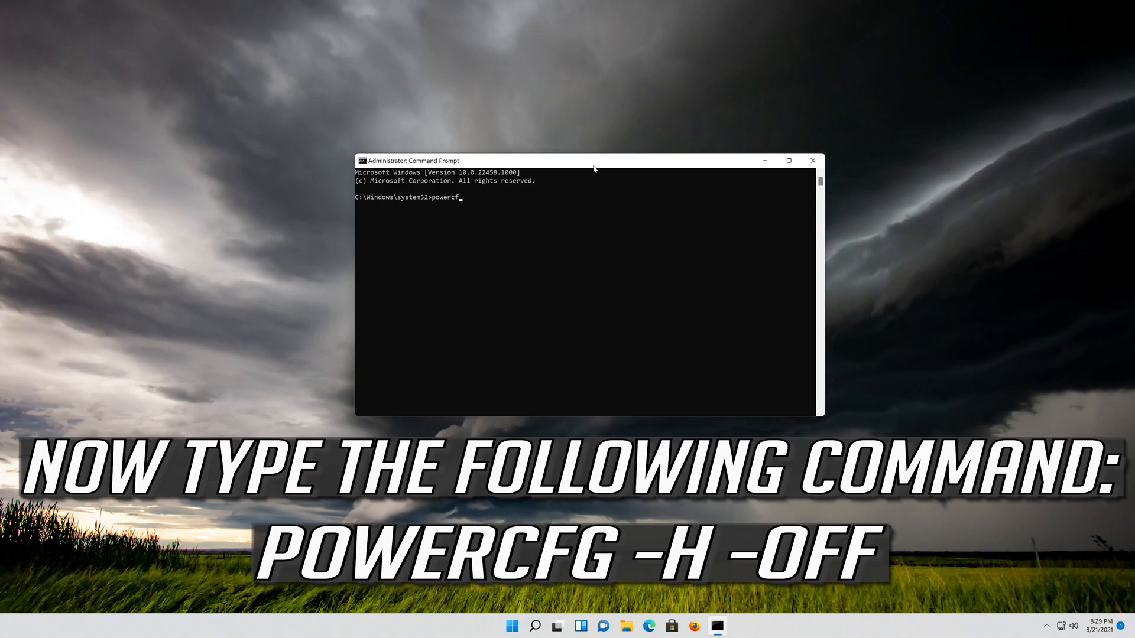
text(g -h)
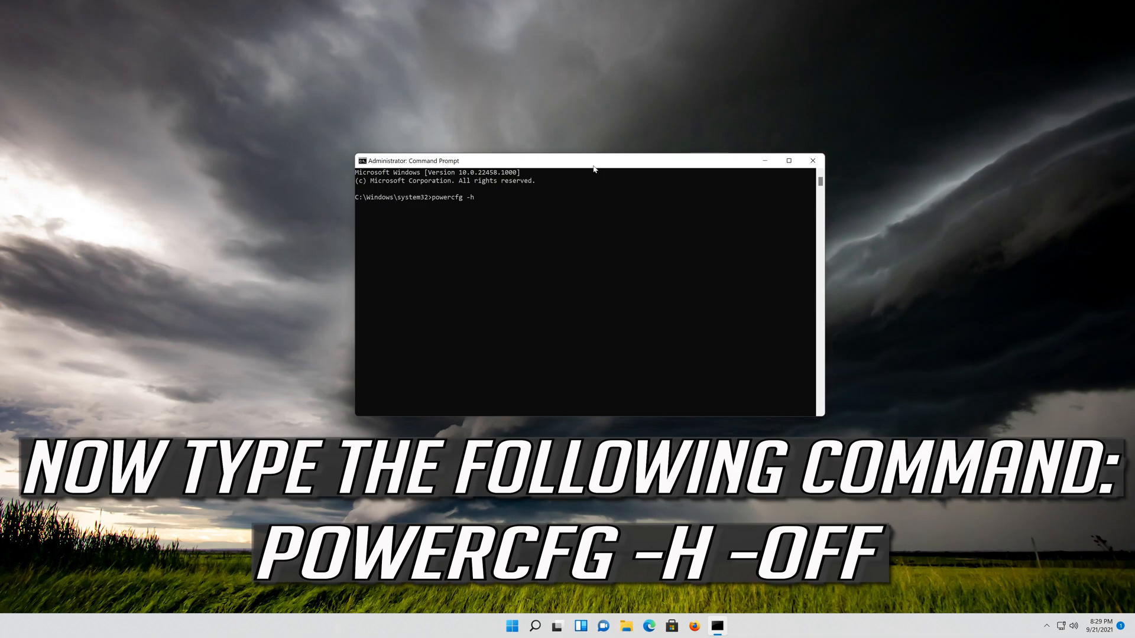
text(of)
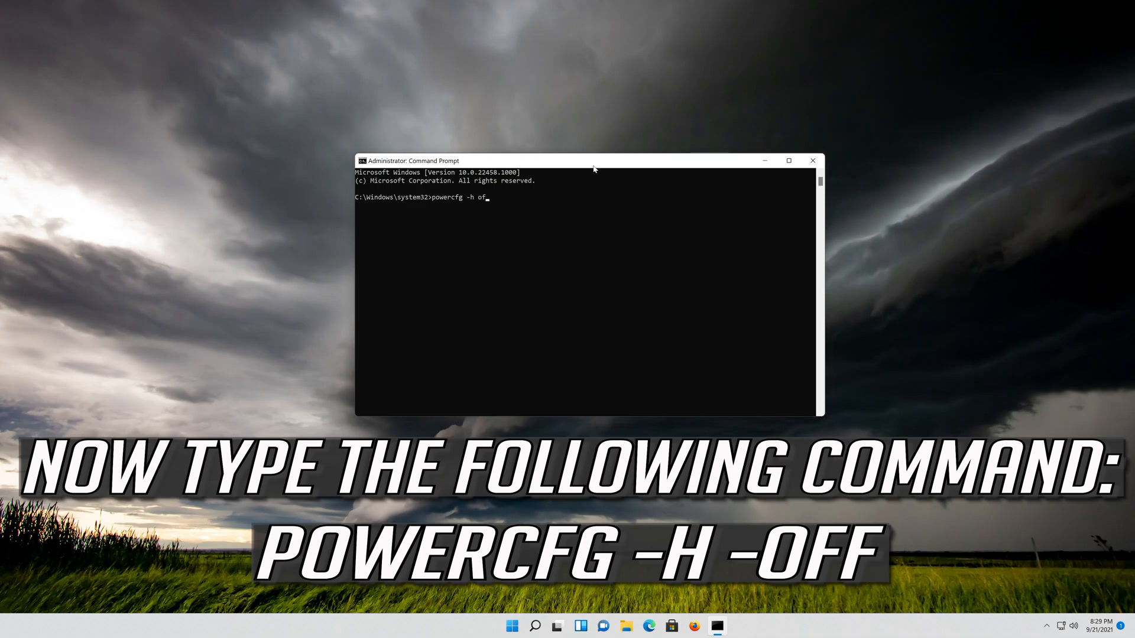
text(f)
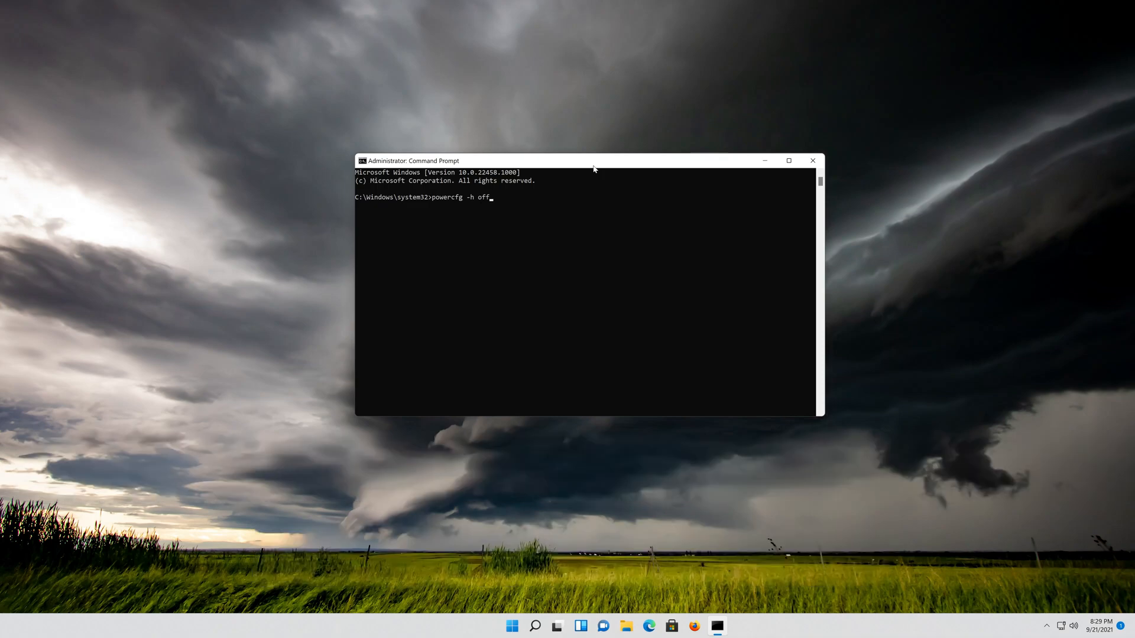
key(enter)
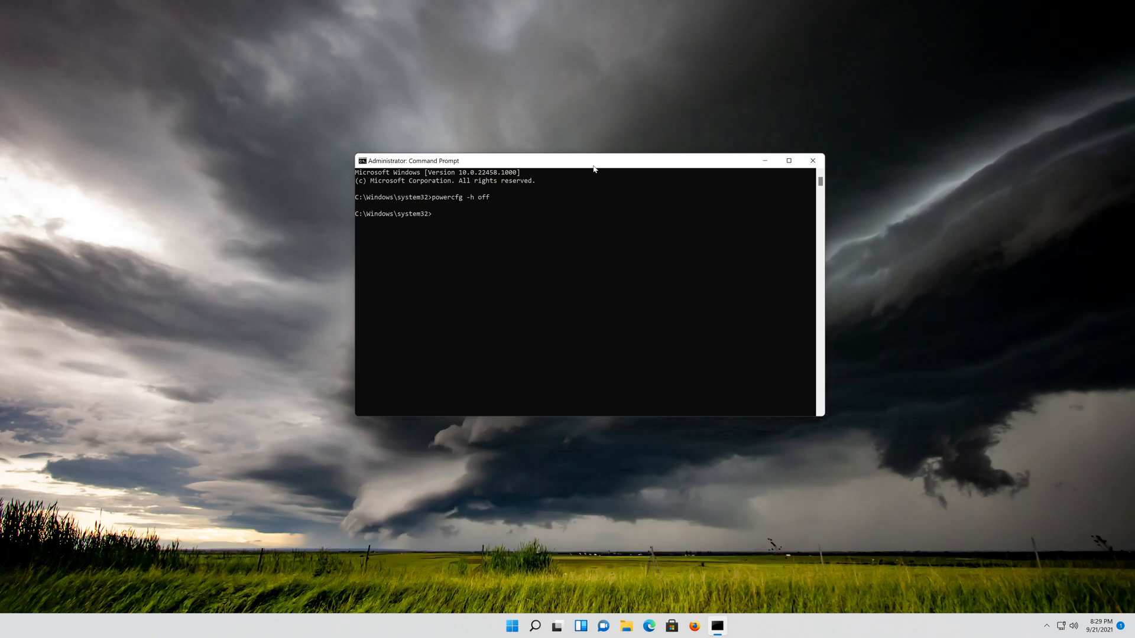
text(exit)
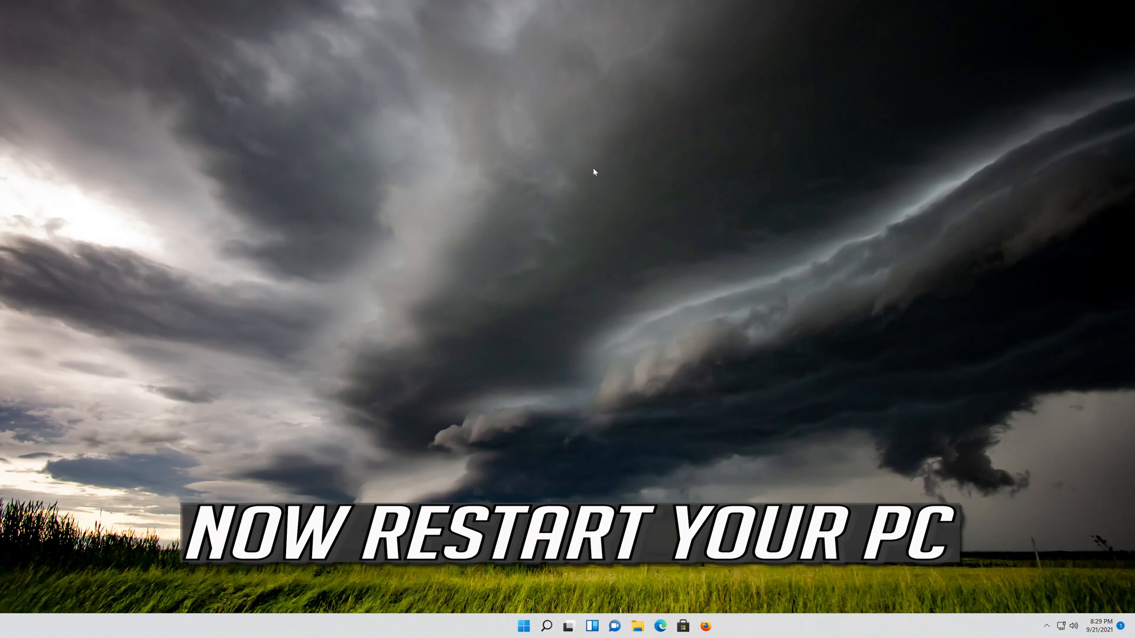
Restart the PC from the Start menu's power button so the changes take effect.
click(522, 627)
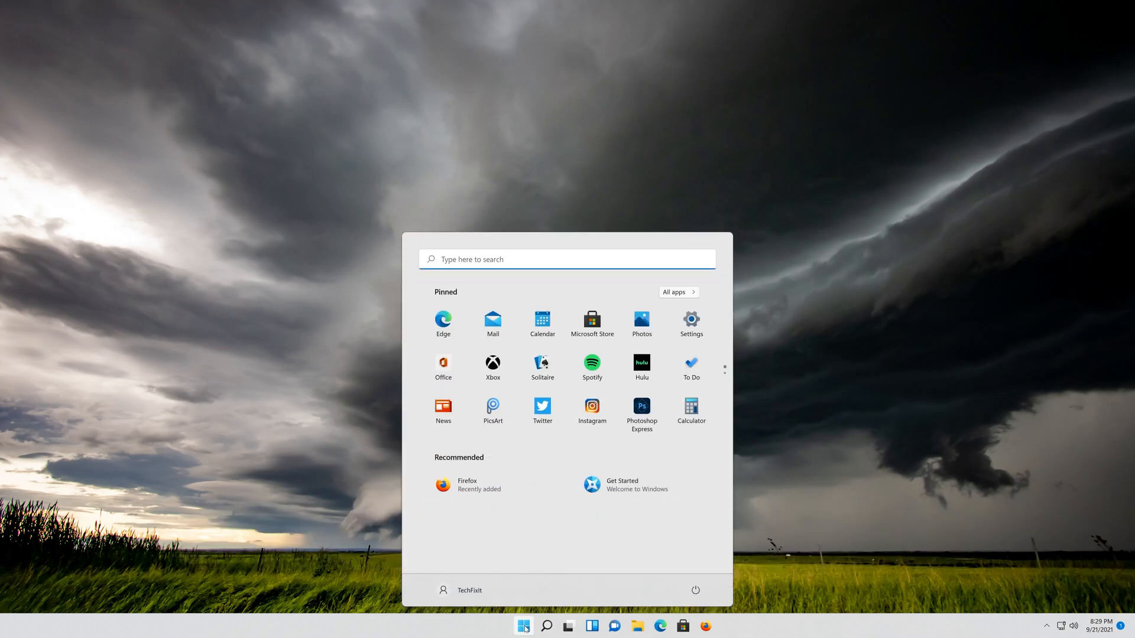
click(694, 590)
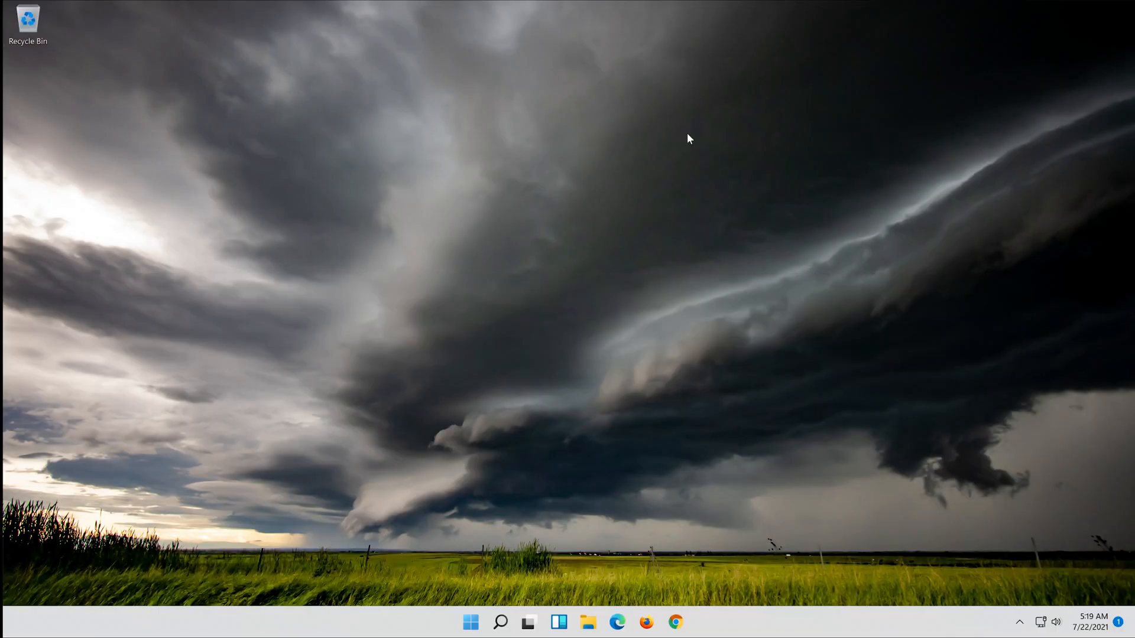
Launch an elevated Command Prompt via Start search for cmd and approve the UAC prompt.
click(469, 621)
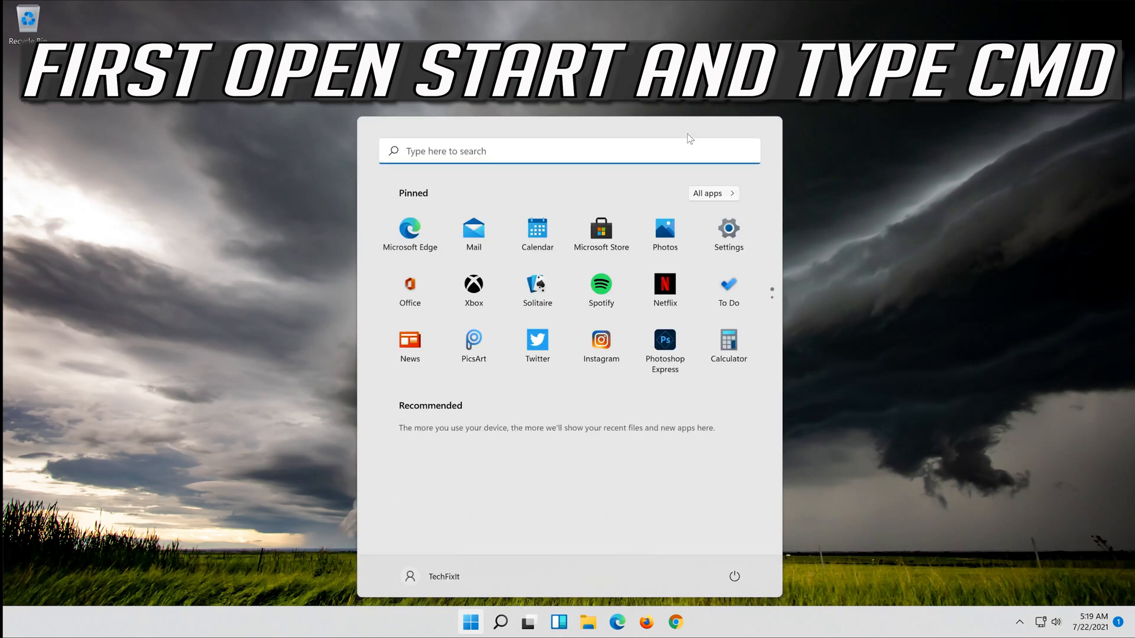
text(cmd)
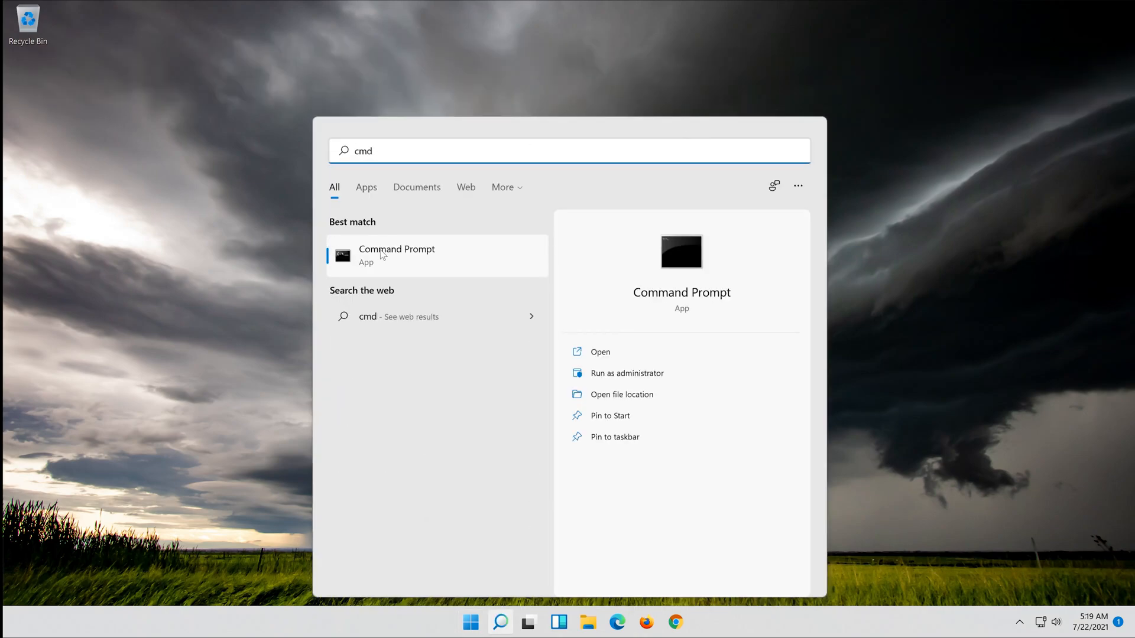
right_click(397, 255)
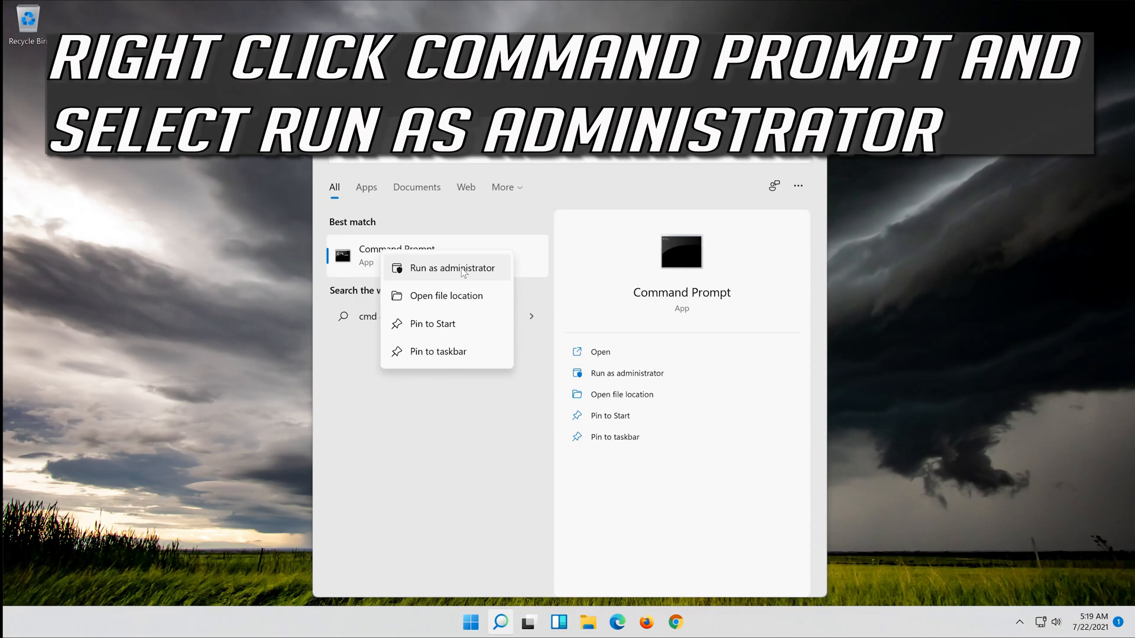
click(452, 269)
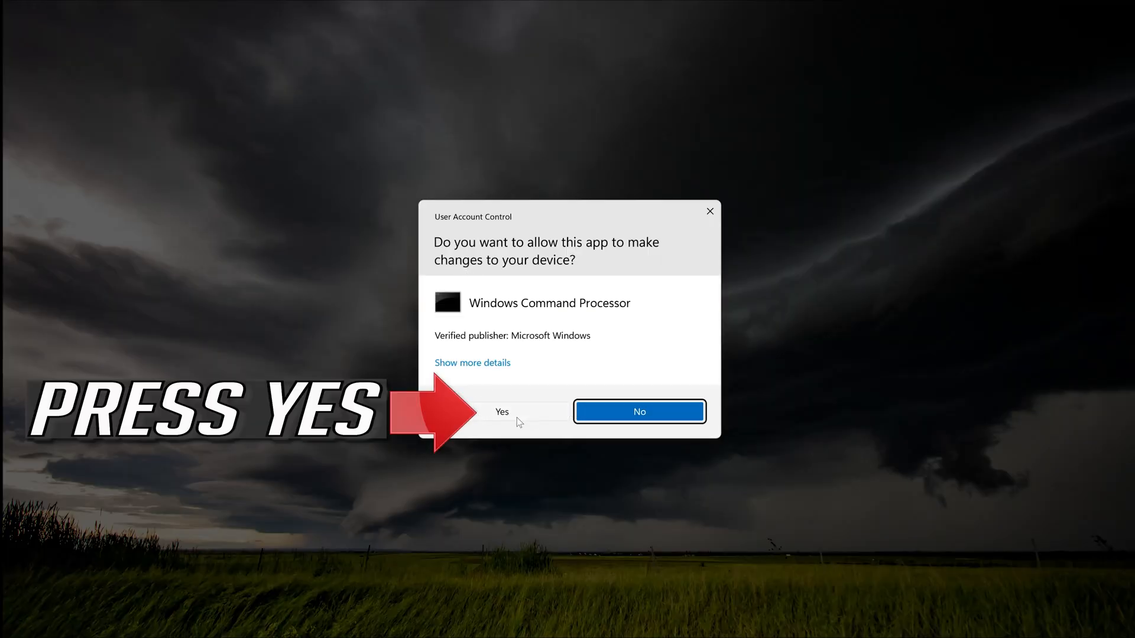
click(501, 411)
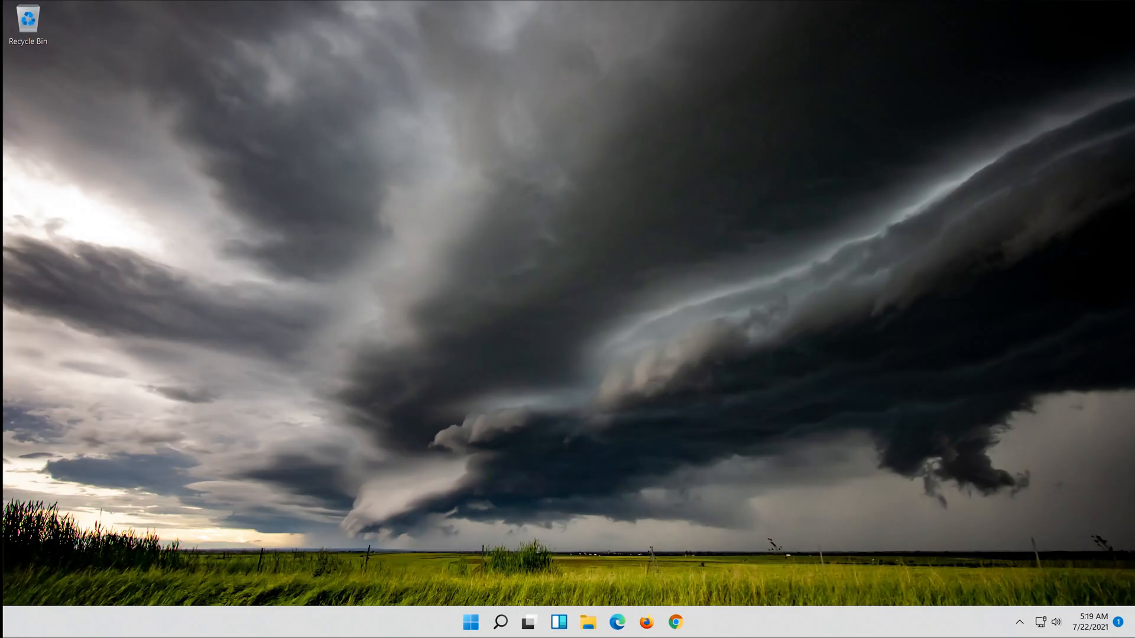
click(688, 623)
text(s)
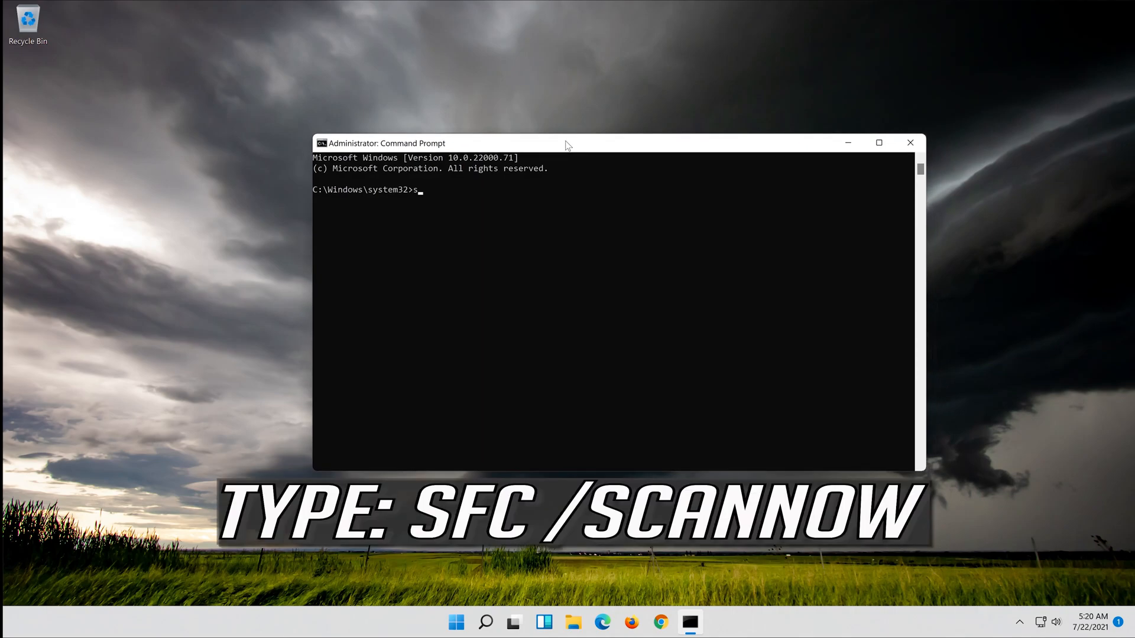
Run sfc /scannow to start the system file integrity scan.
text(fc)
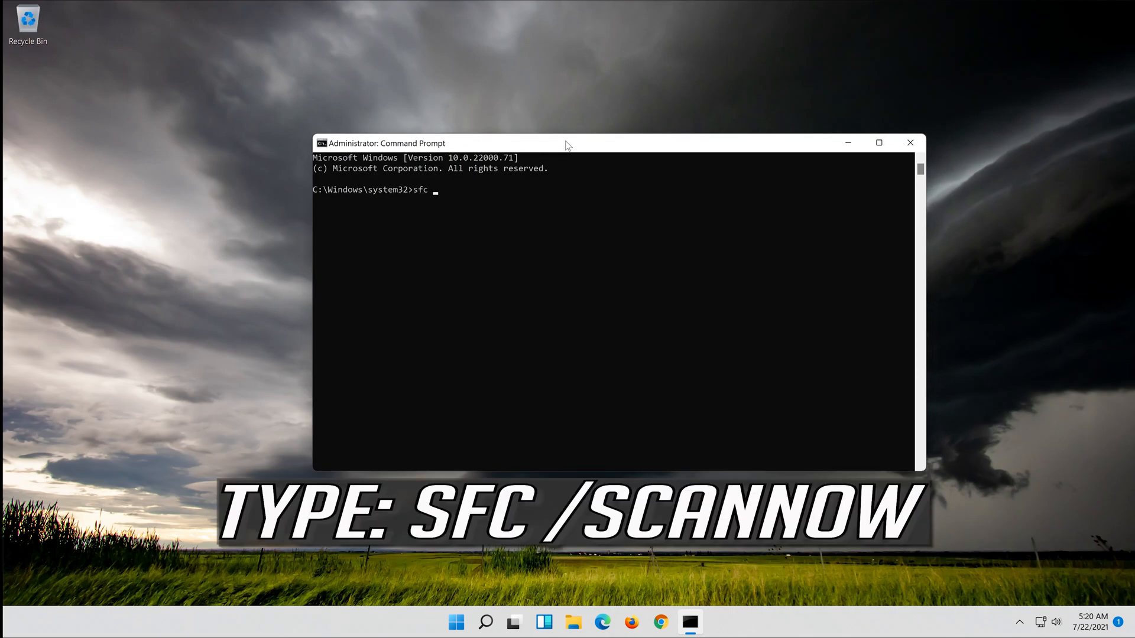
text(/)
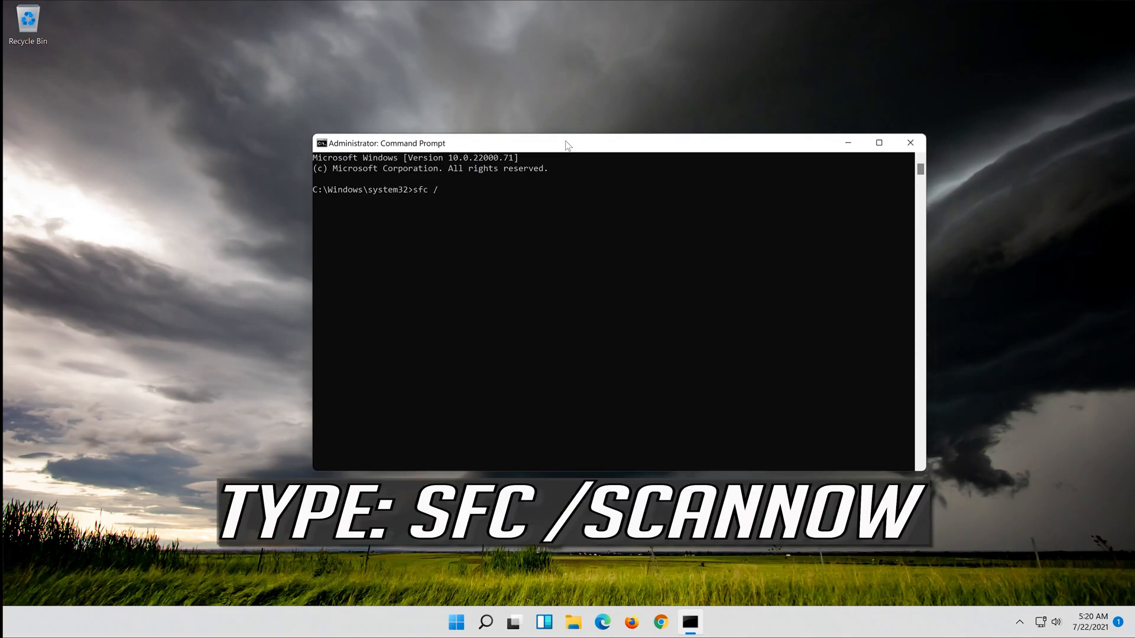
text(sca)
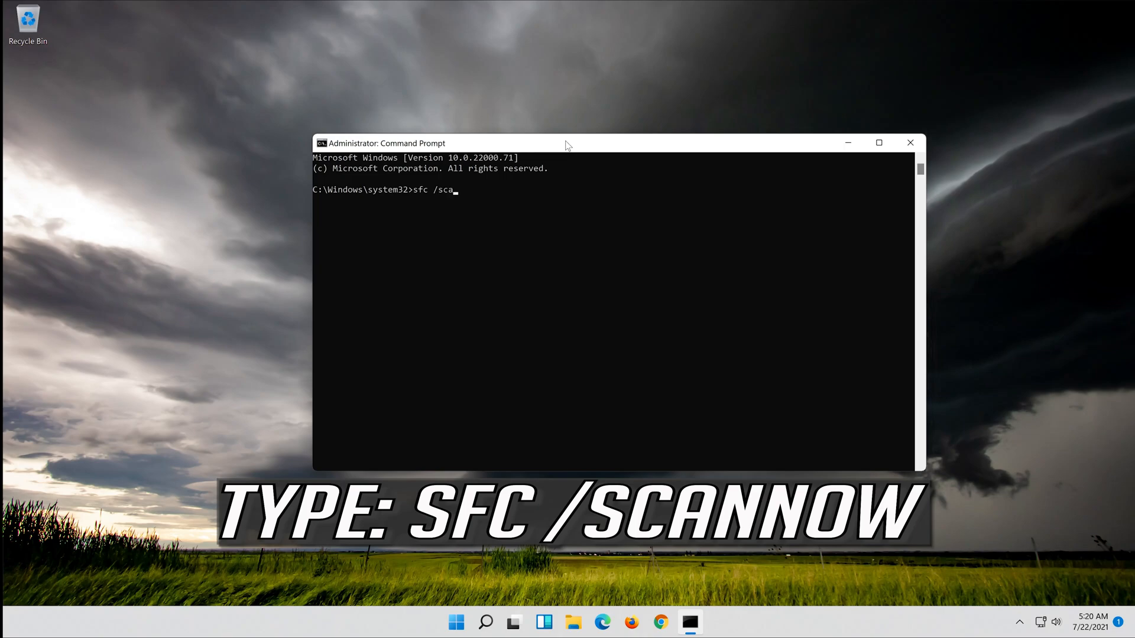
text(nnow)
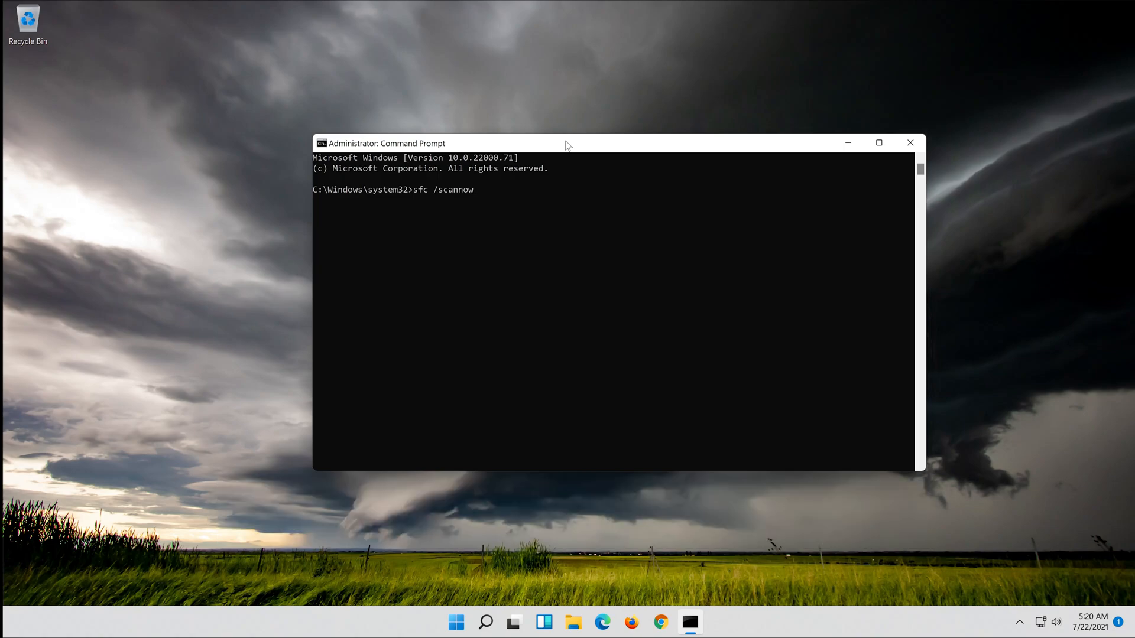
key(enter)
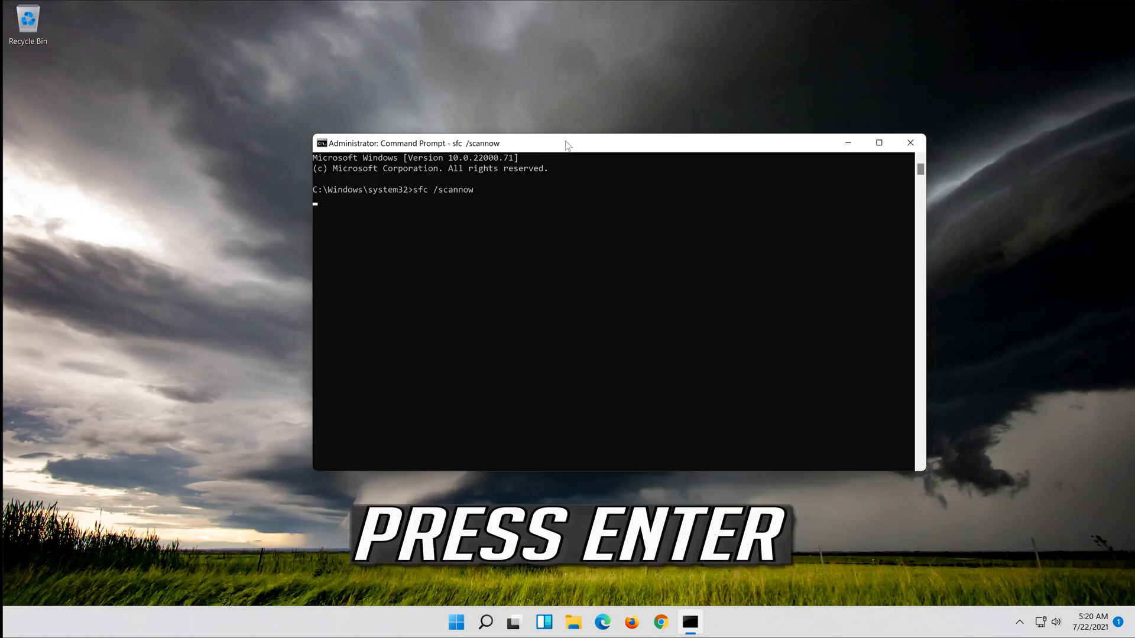
Let the SFC scan finish with no integrity violations, then exit the command window.
key(Enter)
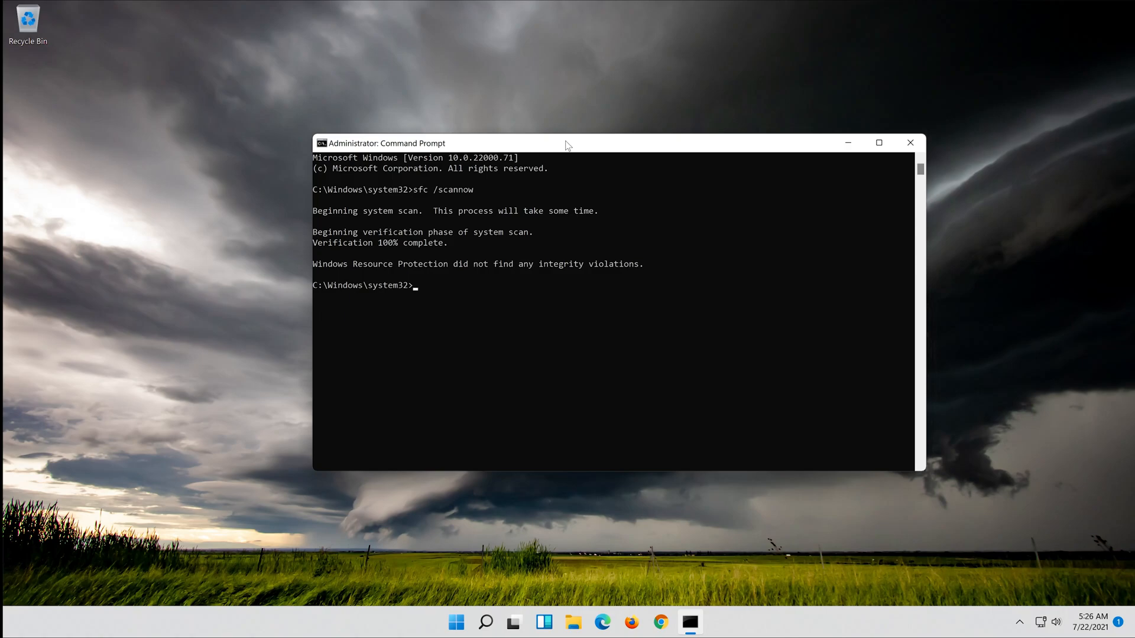
text(exit)
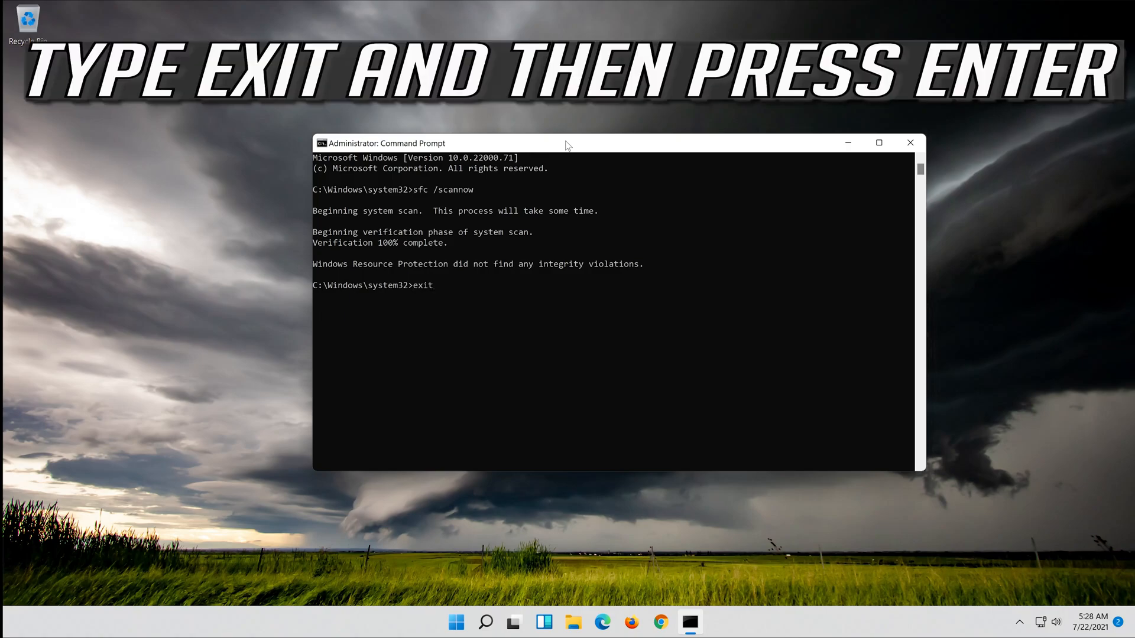